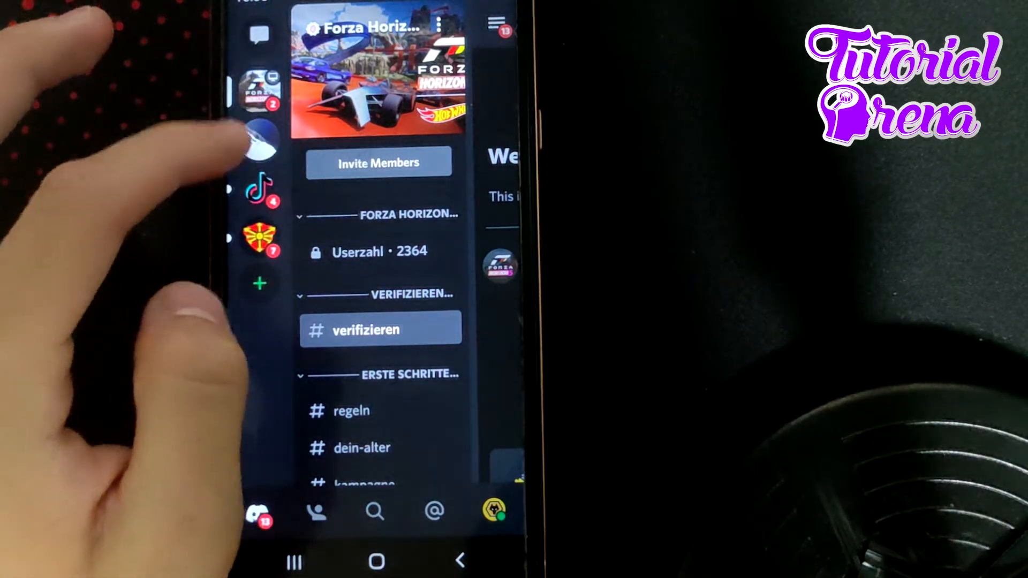
Select the Panche server icon in the sidebar to bring up its server menu
{"action": "left_click", "coordinate": [260, 140]}
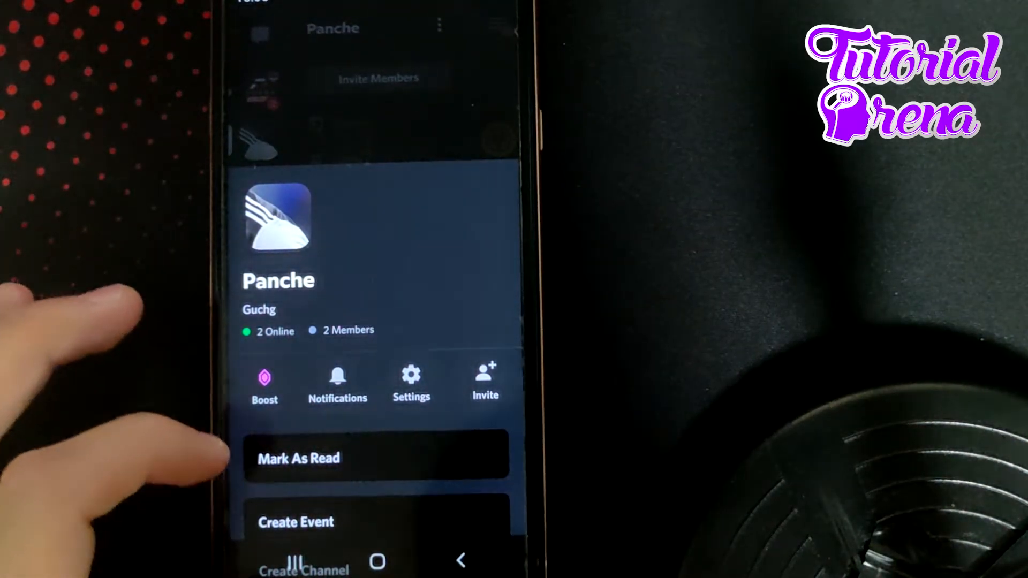
Open Panche's Server Settings via the gear and bring User Management (Members, Roles, Invites, Bans) into view
{"action": "scroll", "scroll_direction": "up", "scroll_amount": 3}
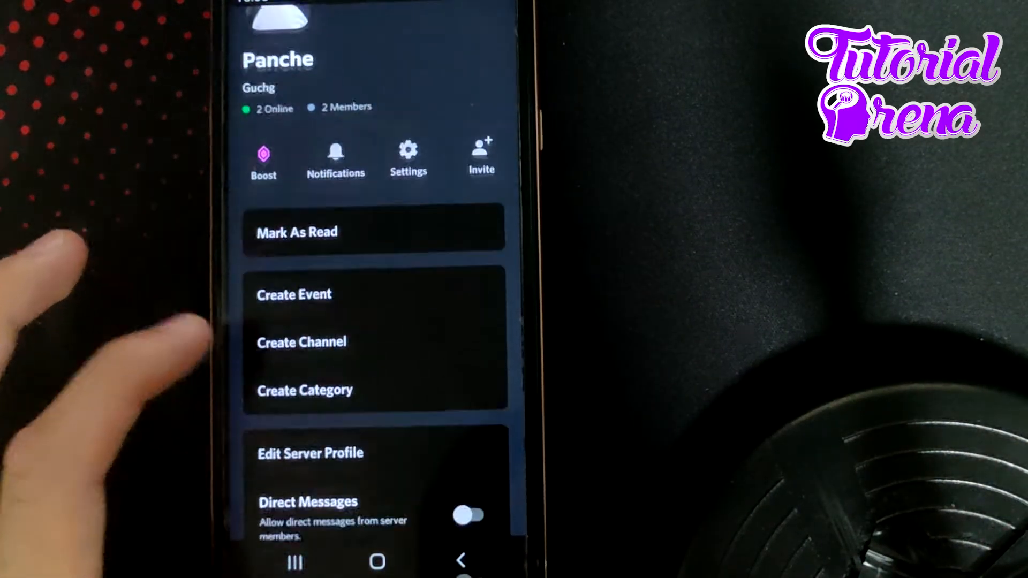
{"action": "scroll", "scroll_direction": "up", "scroll_amount": 3}
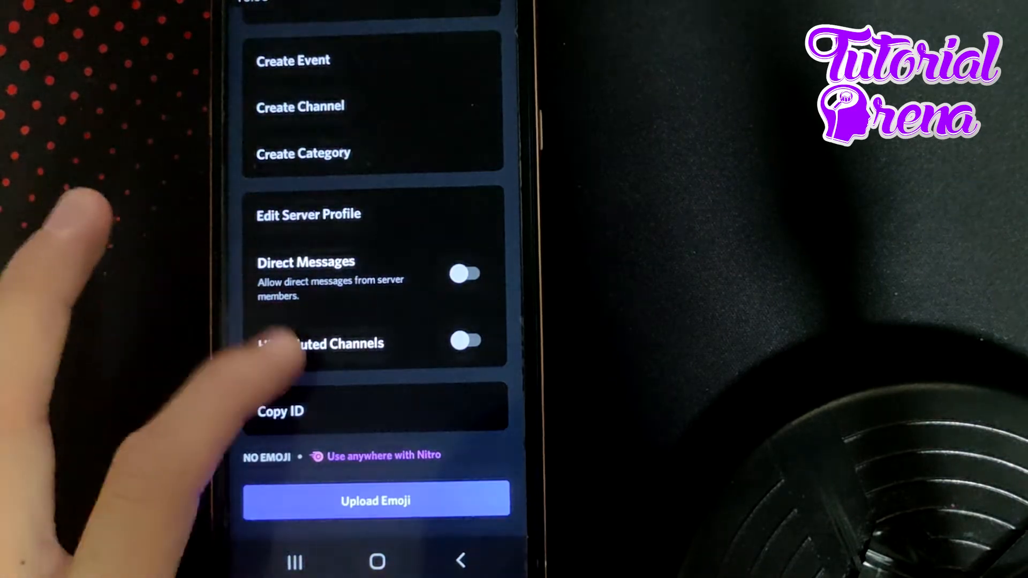
{"action": "scroll", "scroll_direction": "down", "scroll_amount": 3}
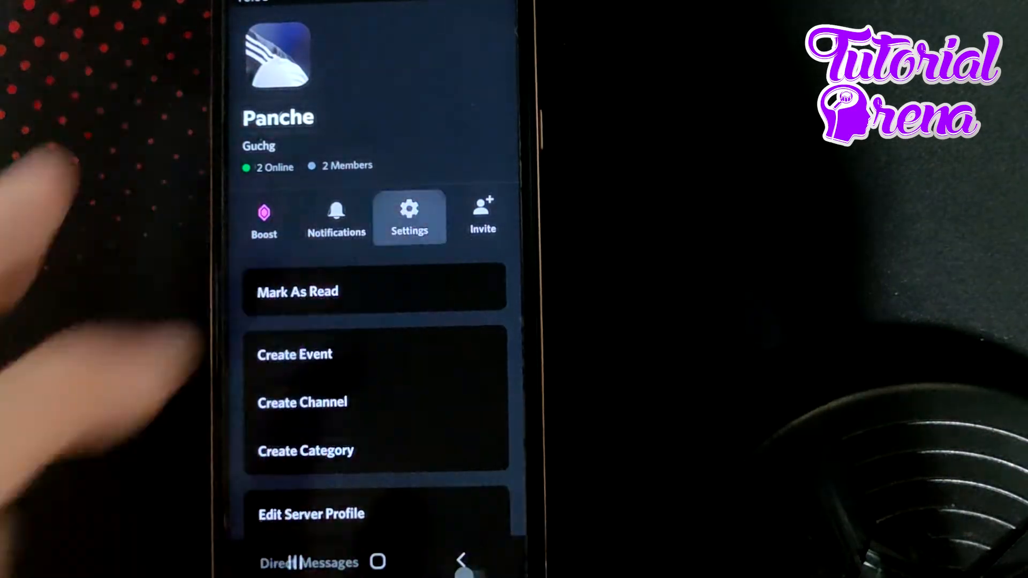
{"action": "left_click", "coordinate": [409, 216]}
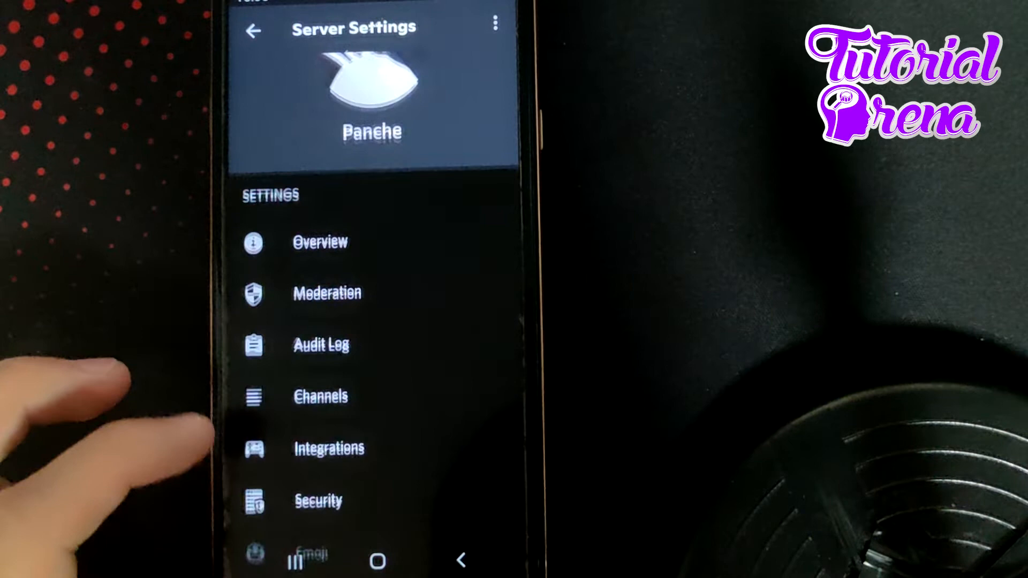
{"action": "scroll", "scroll_direction": "down", "scroll_amount": 3}
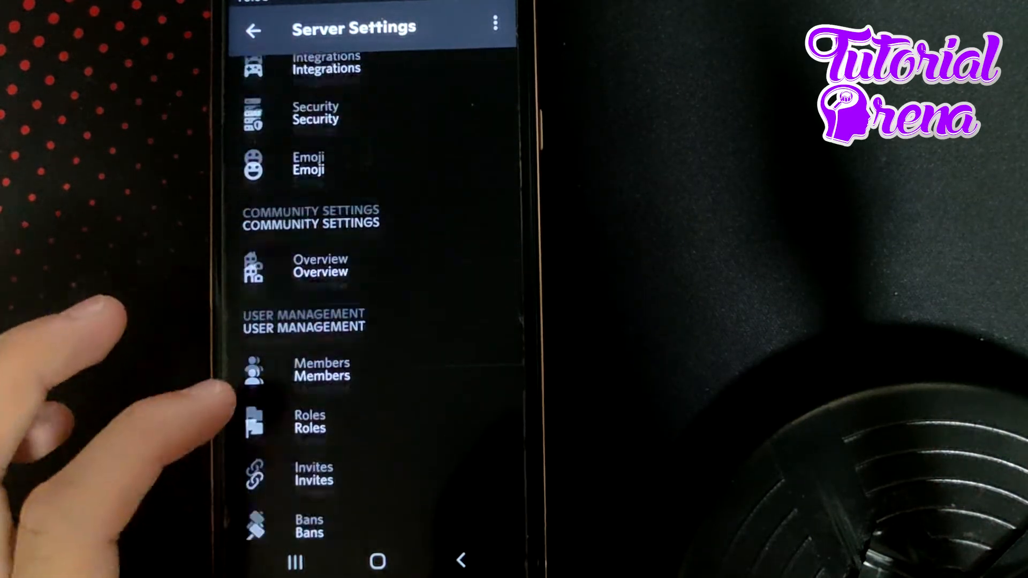
{"action": "scroll", "scroll_direction": "up", "scroll_amount": 3}
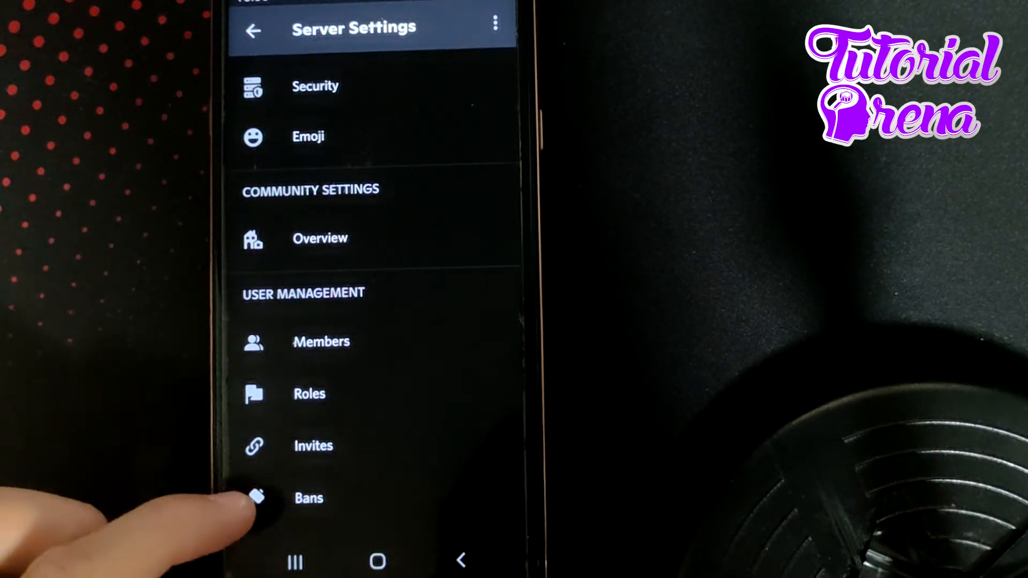
Open Bans under User Management, showing an empty list with nobody banned
{"action": "left_click", "coordinate": [309, 497]}
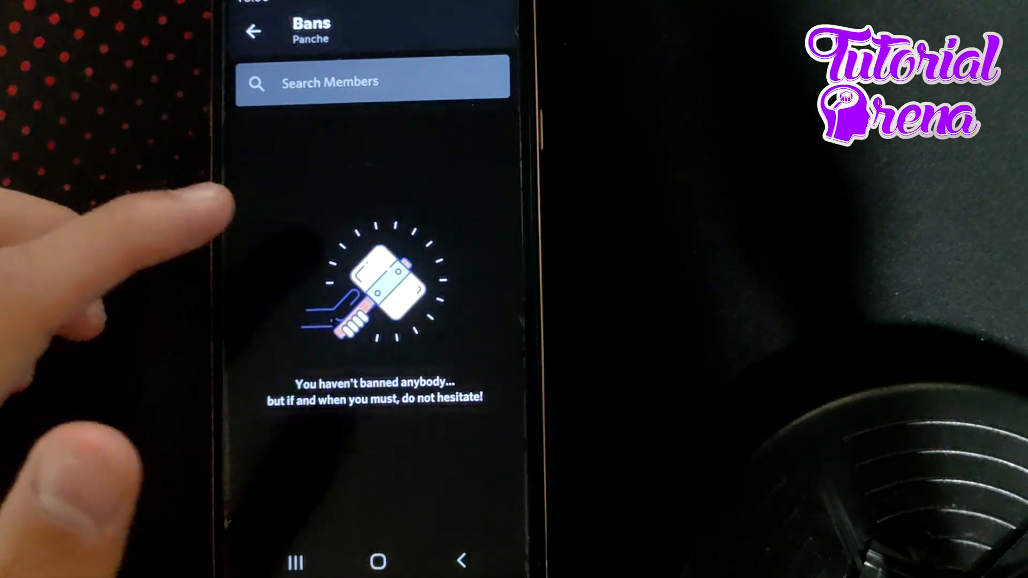
{"action": "mouse_move", "coordinate": [216, 256]}
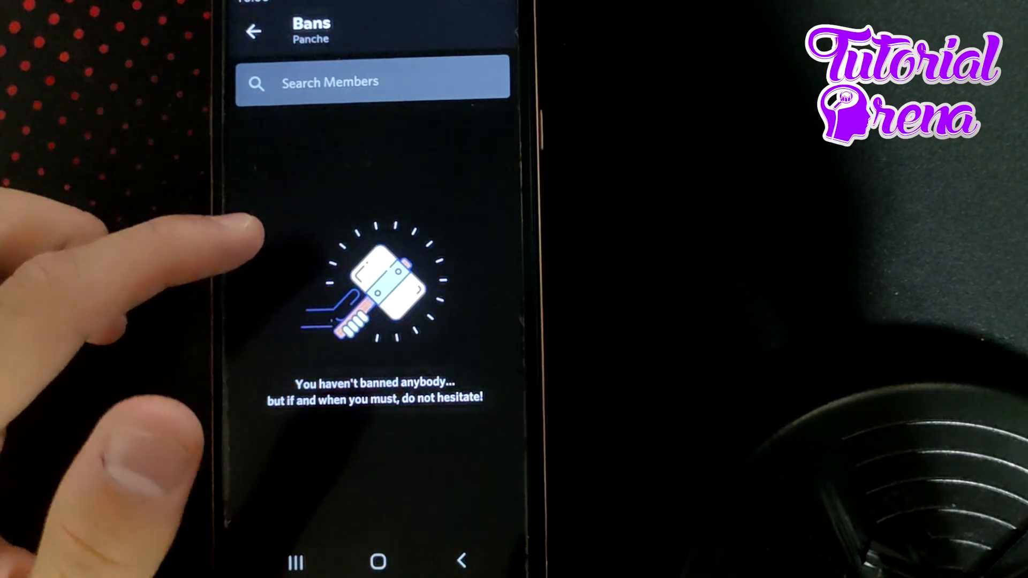